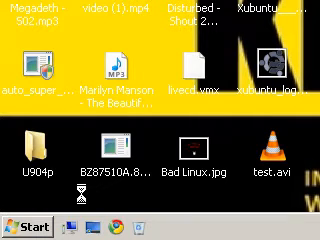
Open the Start menu to reach Accessories > System Tools.
click(30, 227)
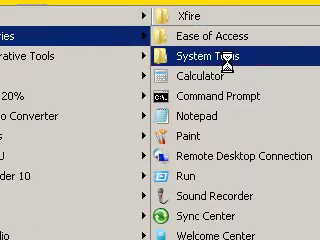
click(200, 52)
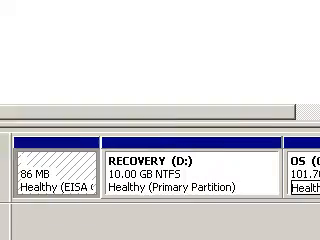
scroll(right, 3)
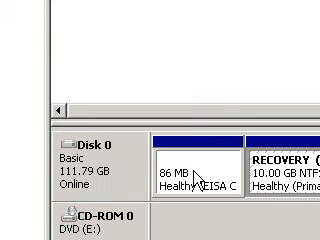
scroll(right, 3)
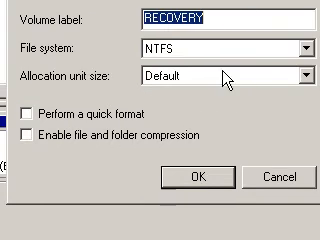
Review the RECOVERY (D:) format settings (label, NTFS, allocation size) and cancel without formatting.
click(303, 75)
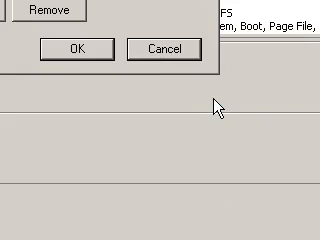
Review the volume's Change Drive Letter and Paths dialog and cancel, leaving D: and C: unchanged.
click(79, 49)
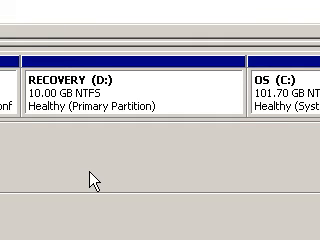
scroll(down, 3)
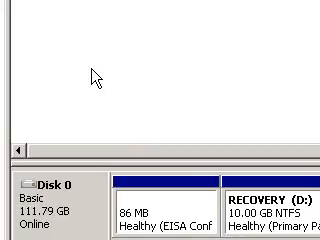